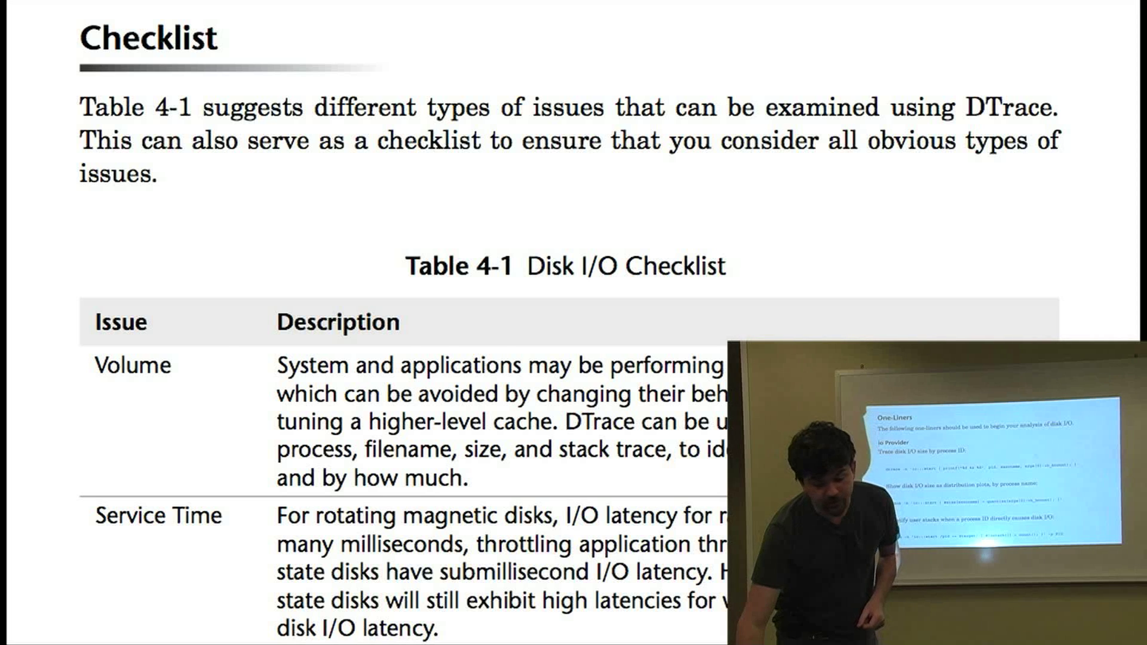
# Advance from the Disk I/O Checklist slide through the One-Liners slide to the script summary.
pyautogui.press('Right')
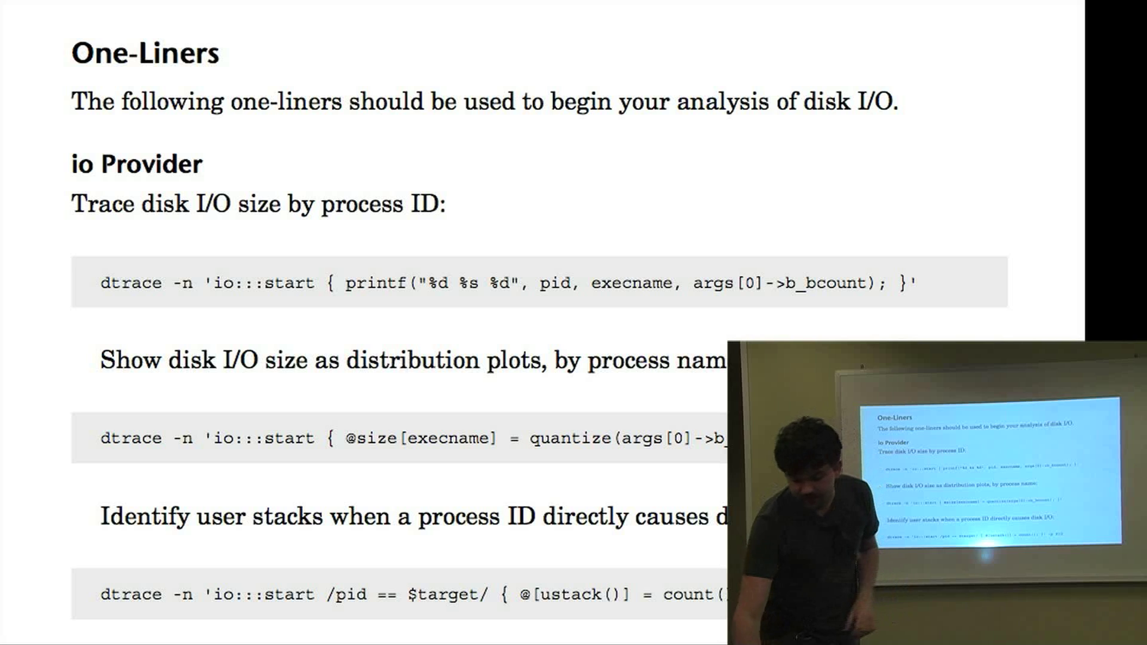
pyautogui.press('right')
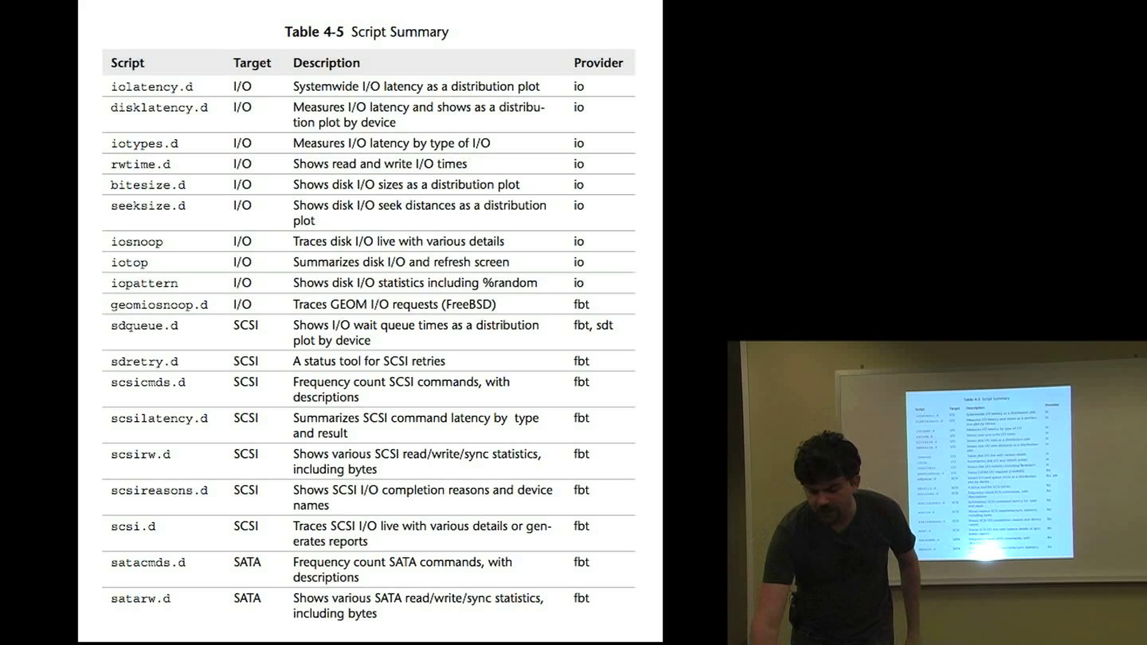
# Move to the continued Table 4-5 Script Summary page covering SATA, IDE and SAS scripts.
pyautogui.press('Right')
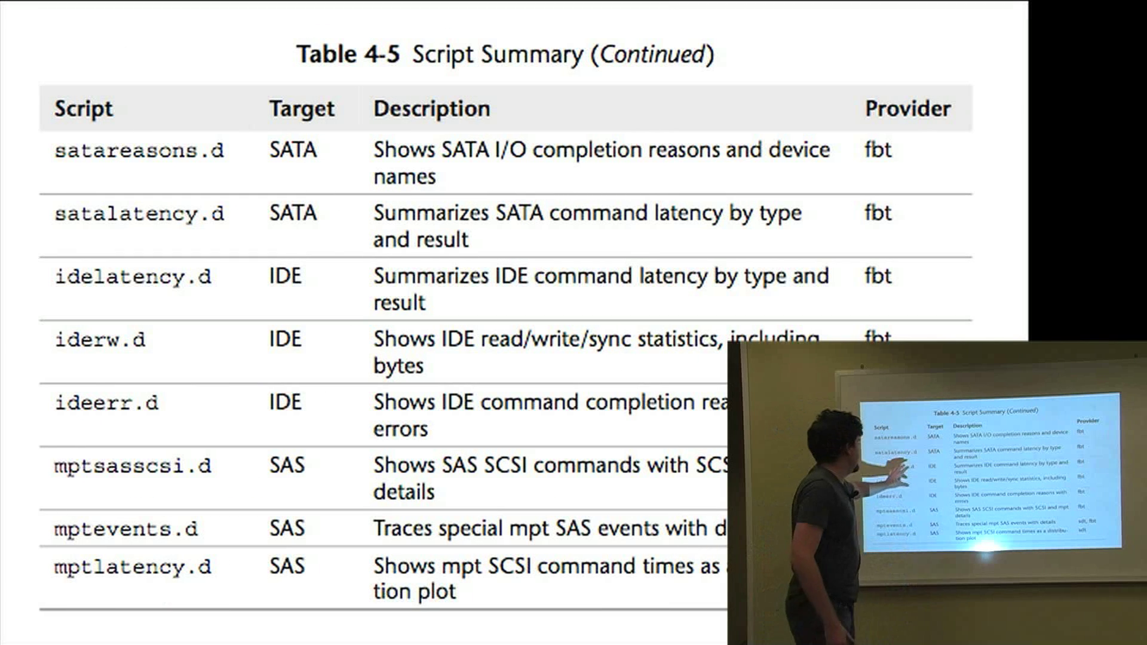